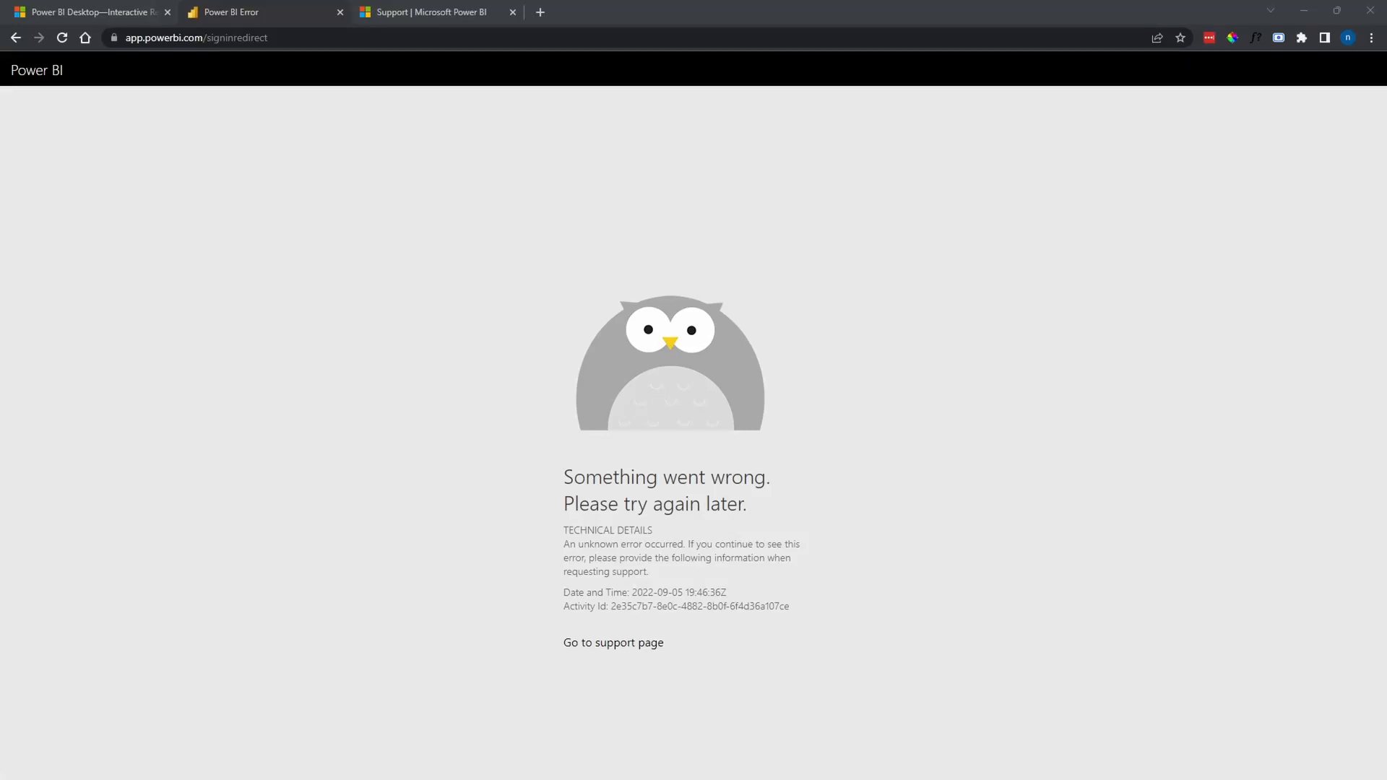
mouse_move(68, 479)
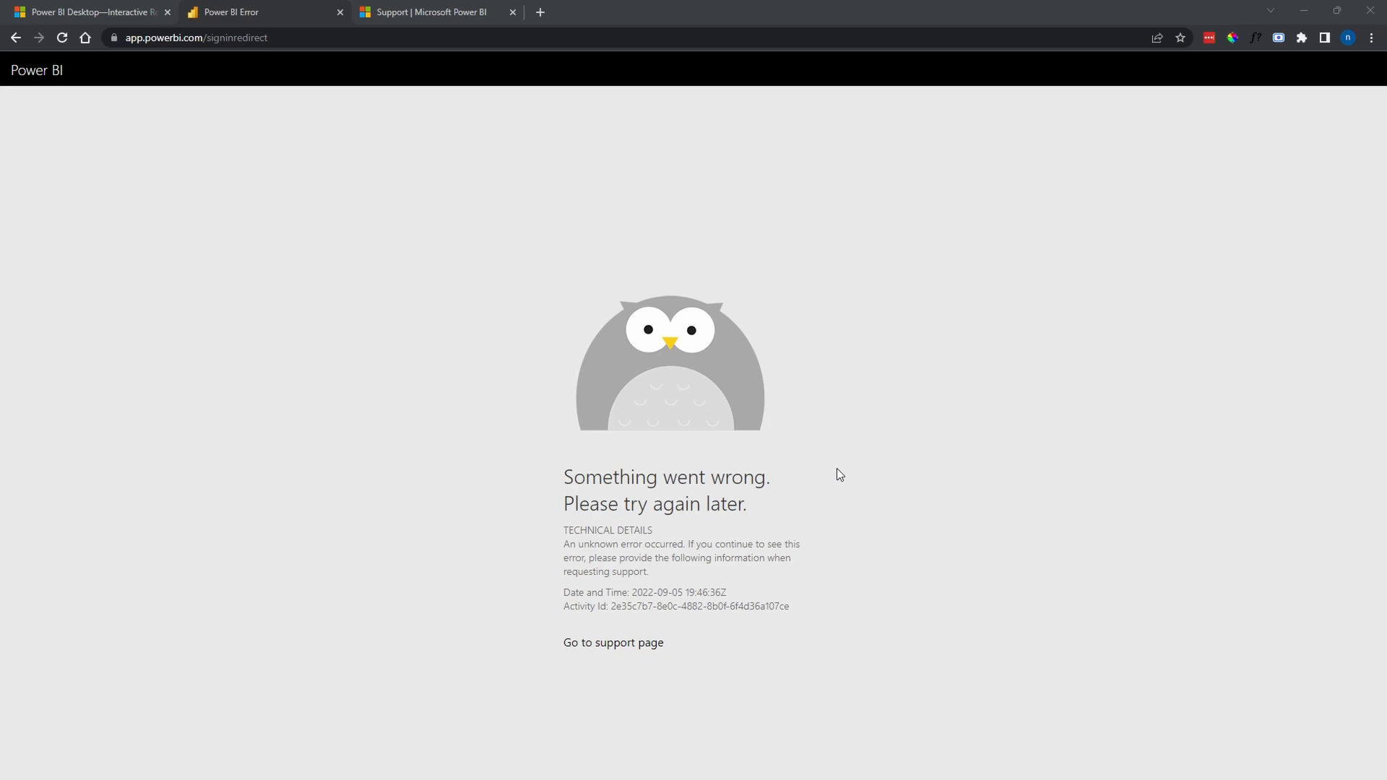
mouse_move(702, 446)
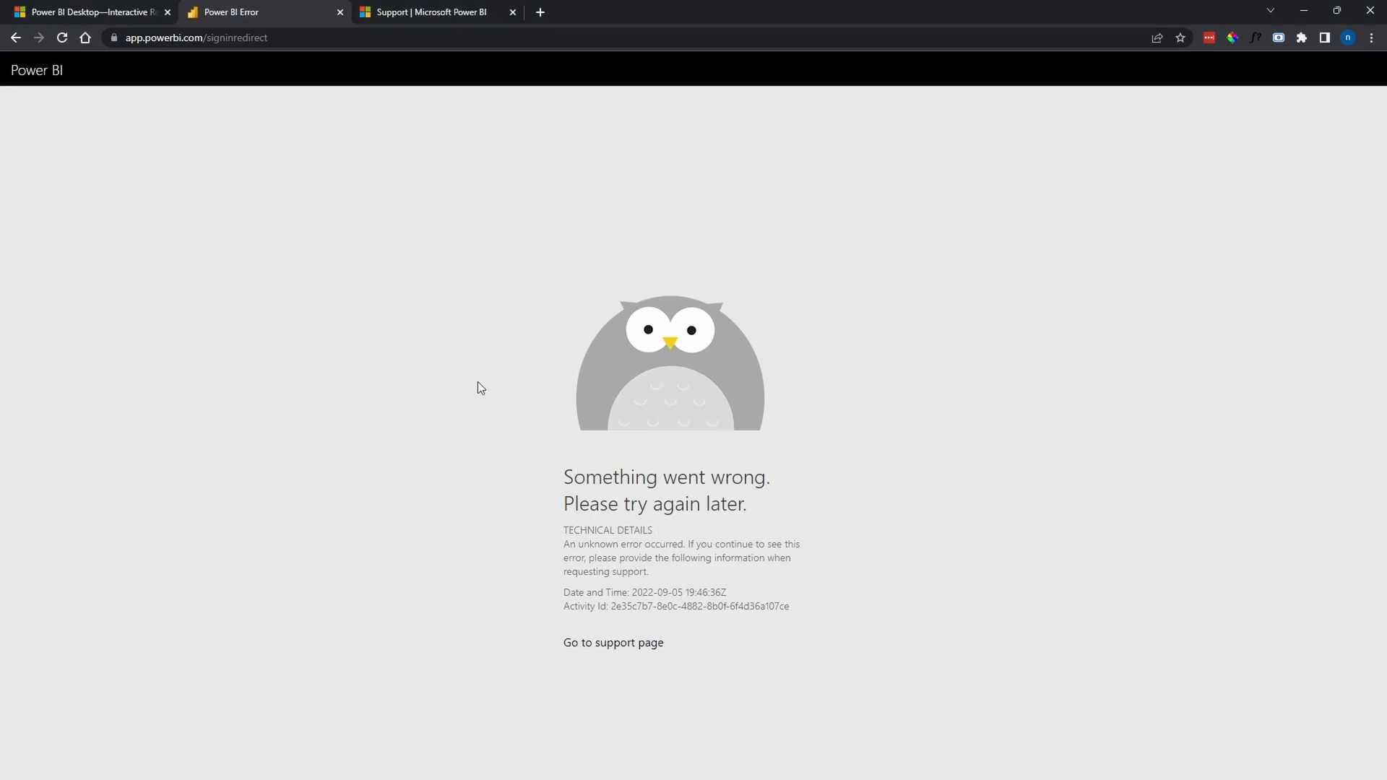
mouse_move(749, 539)
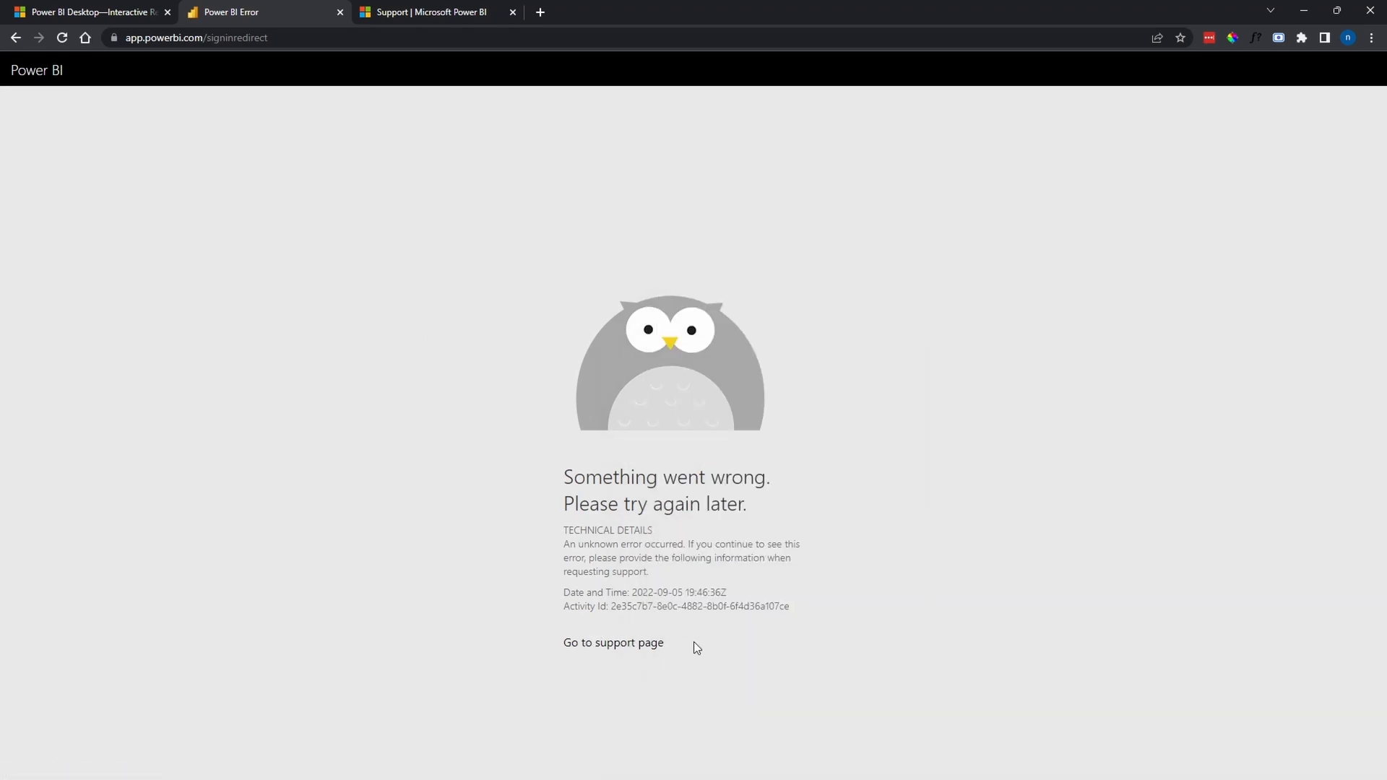
mouse_move(681, 647)
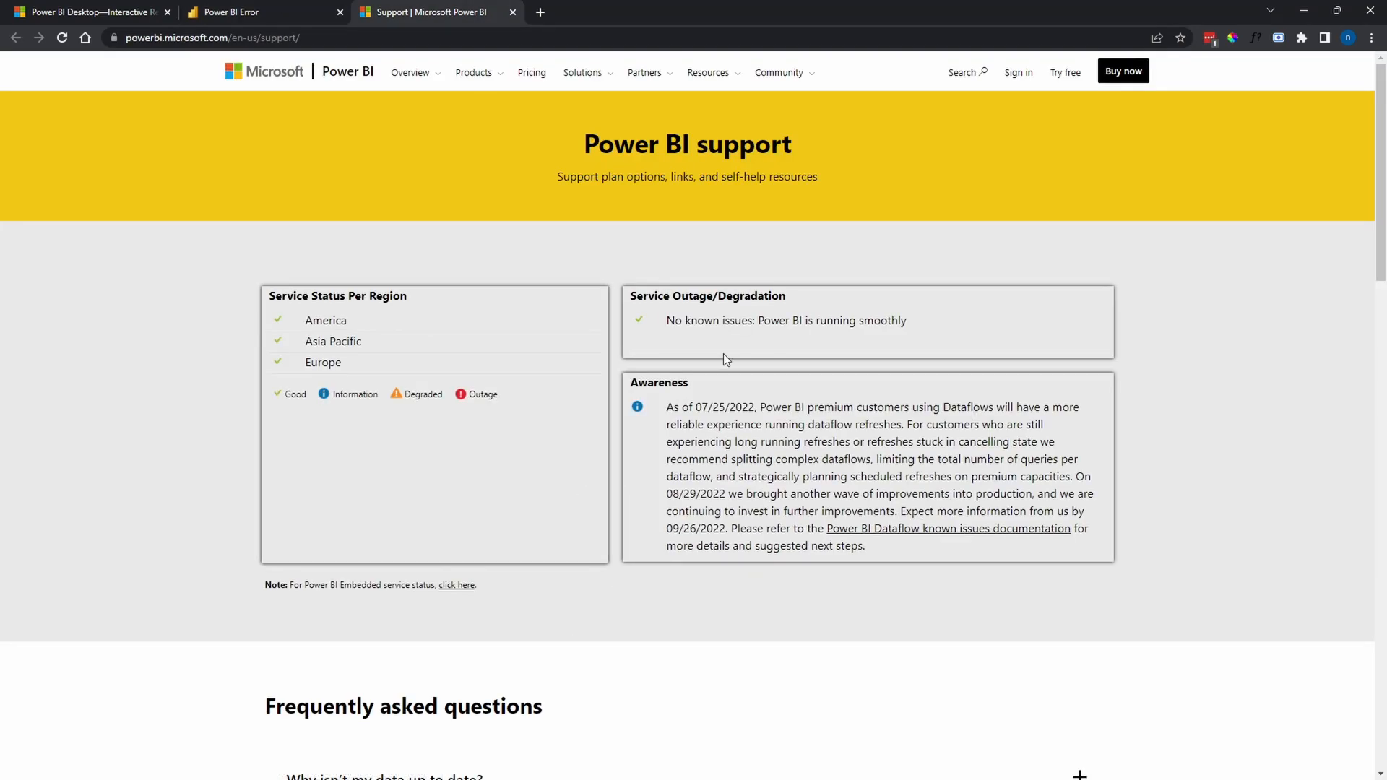
mouse_move(682, 338)
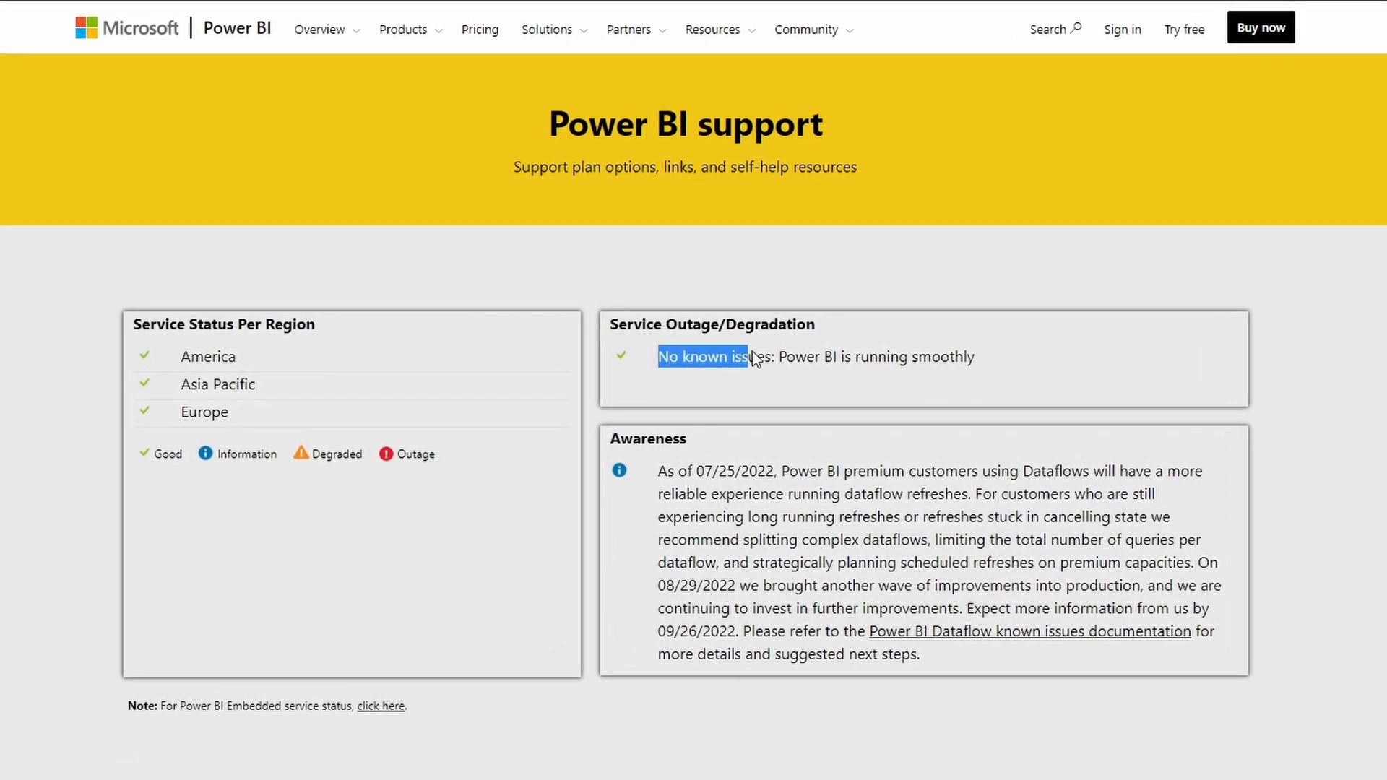
Step: Copy the Power BI Desktop page address from Chrome to reopen it in Microsoft Edge
drag(746, 357, 838, 357)
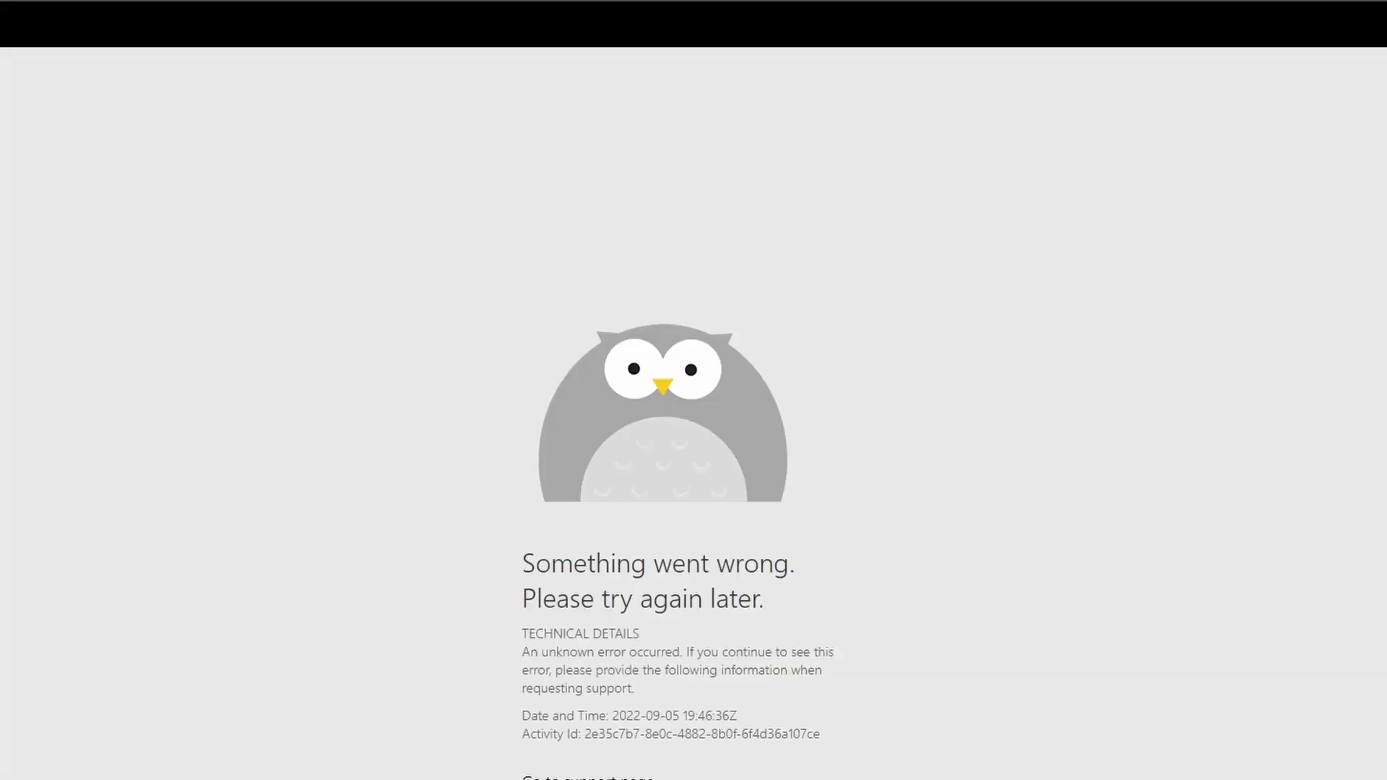
click(88, 12)
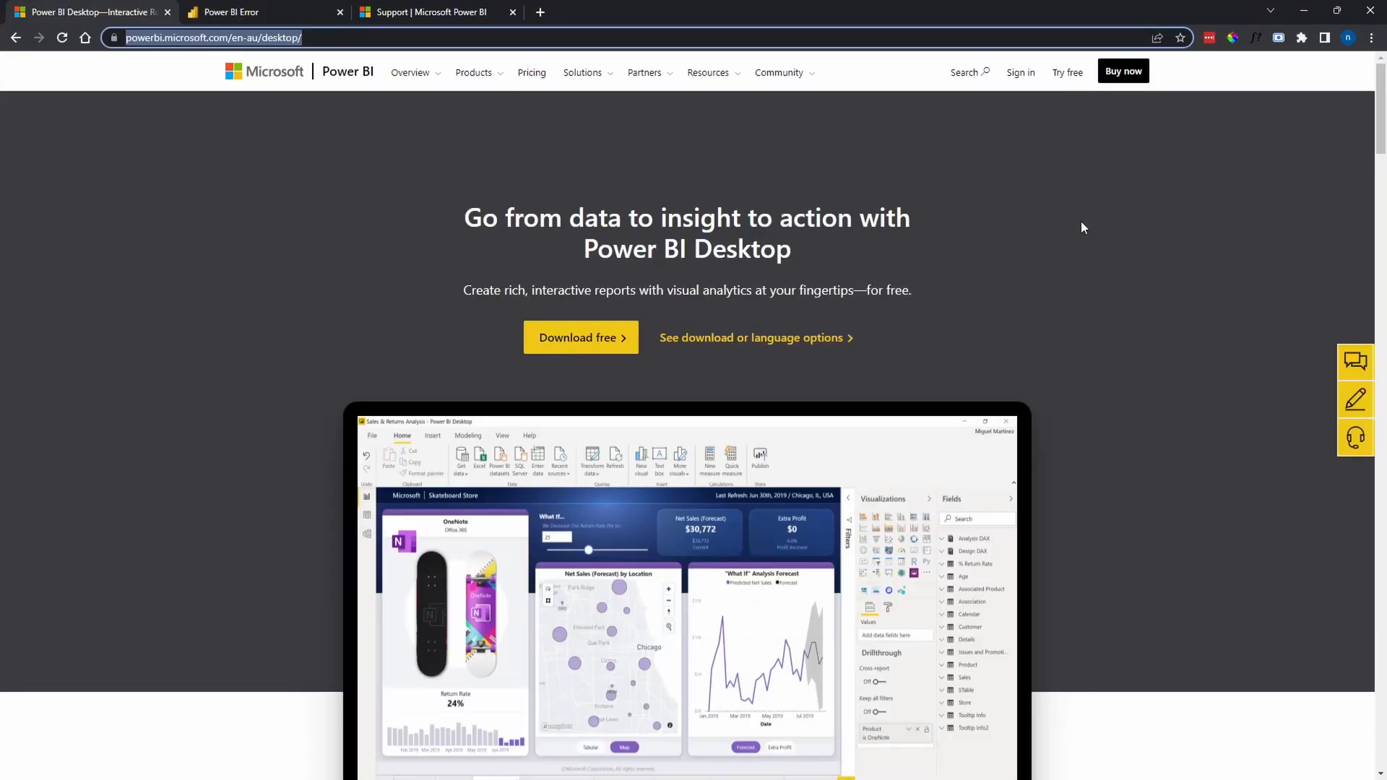
click(261, 12)
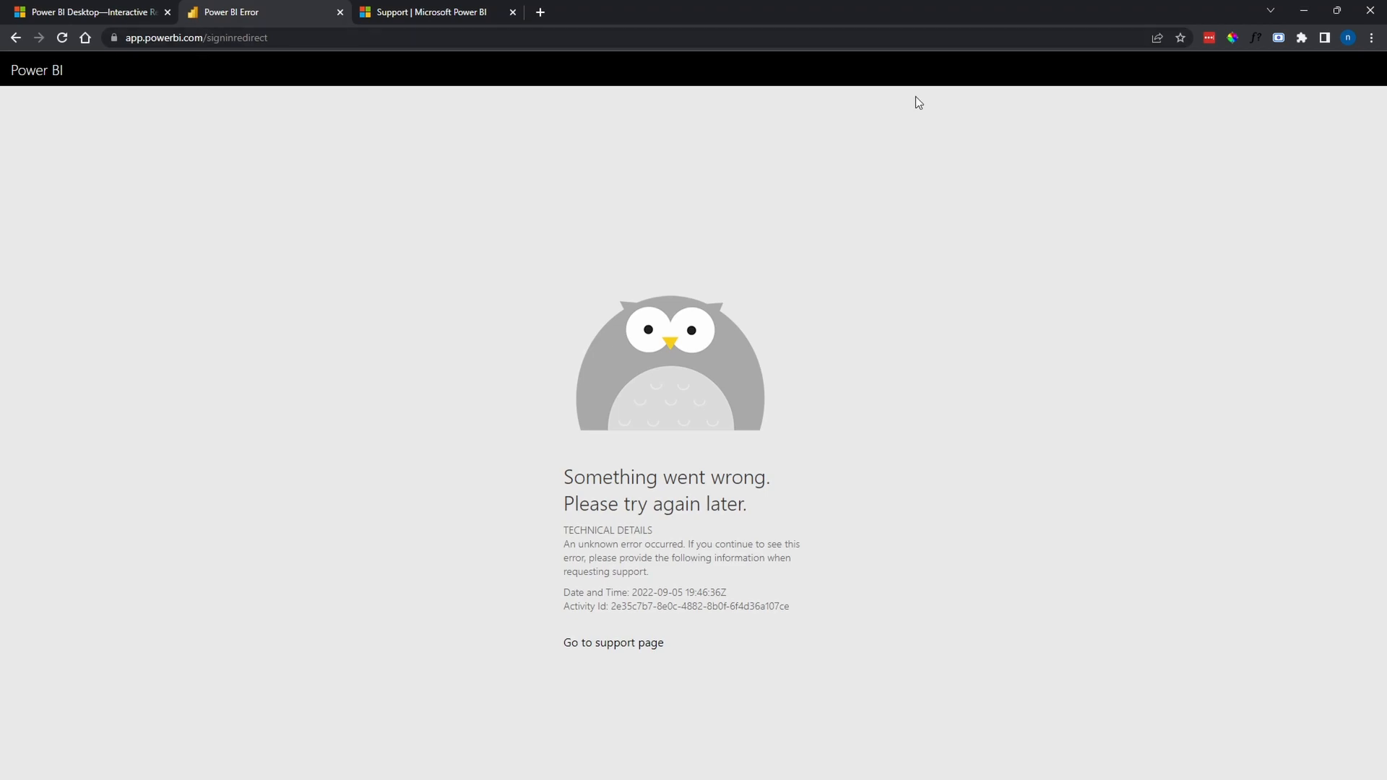
mouse_move(1088, 61)
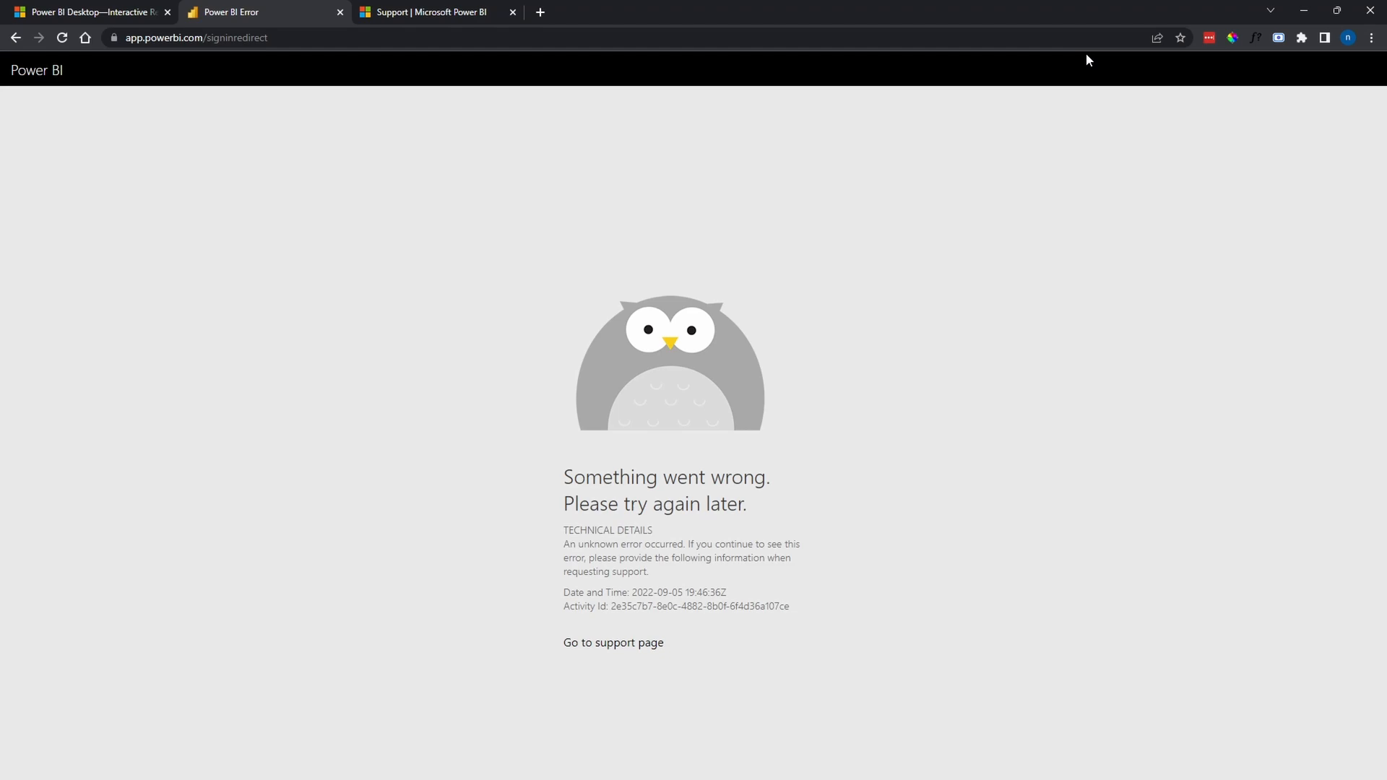
mouse_move(39, 113)
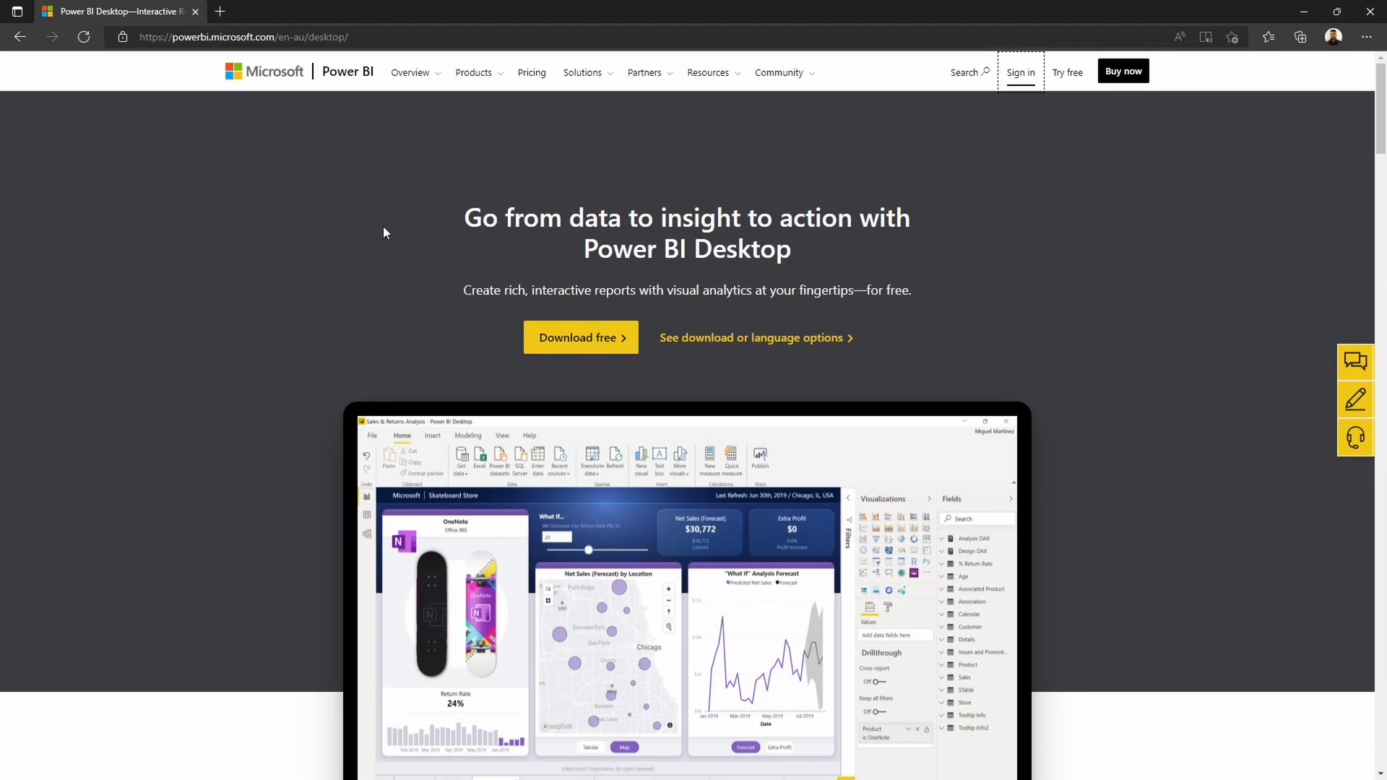
mouse_move(378, 243)
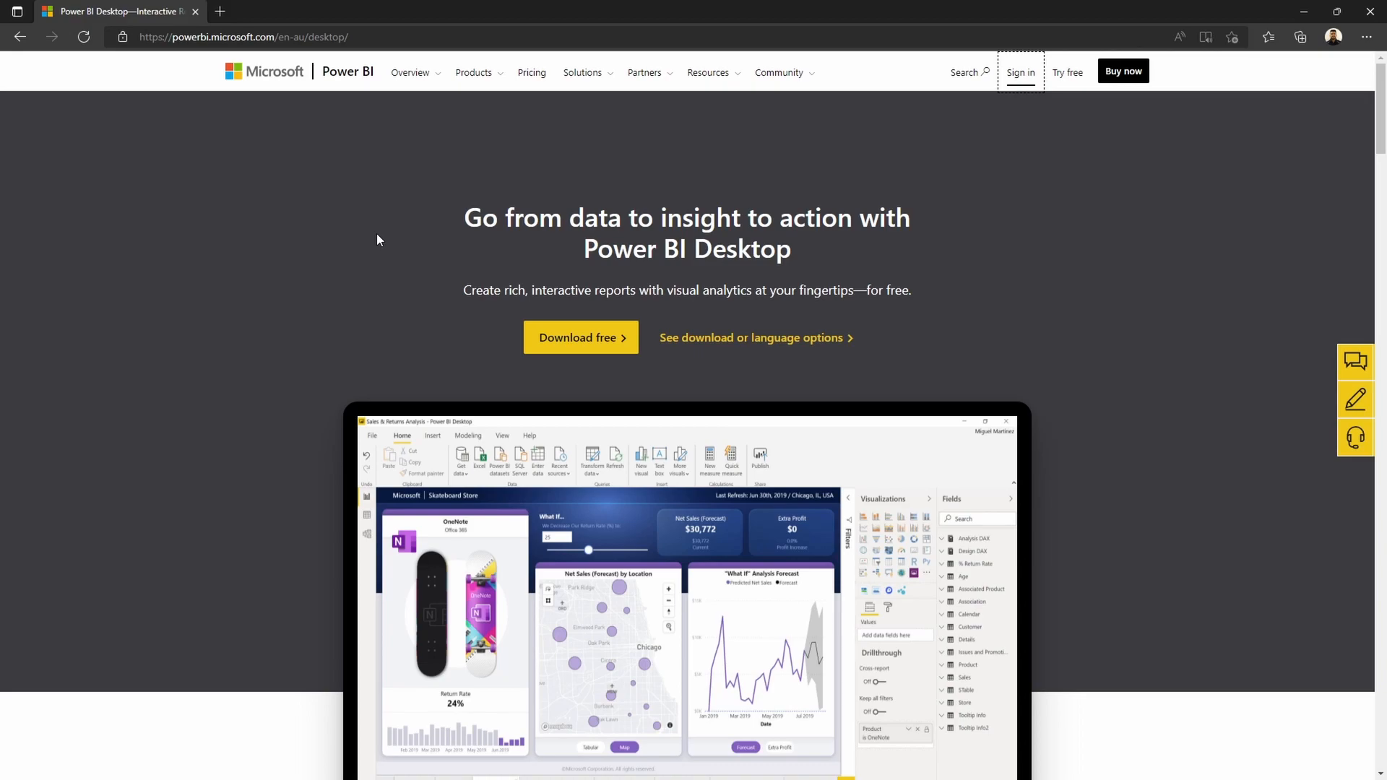
Step: Sign in, complete the account info with both sharing options accepted, and reach confirmation
click(1019, 72)
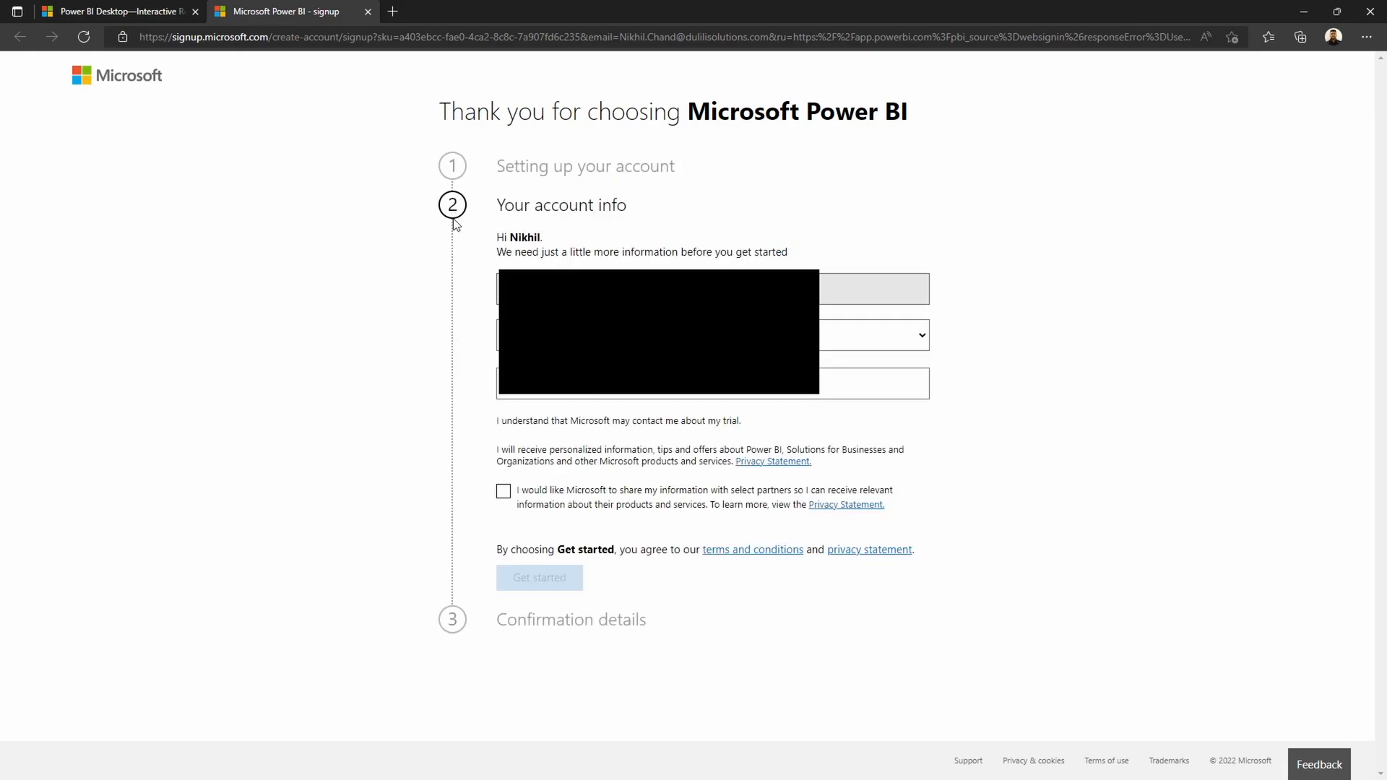
mouse_move(541, 647)
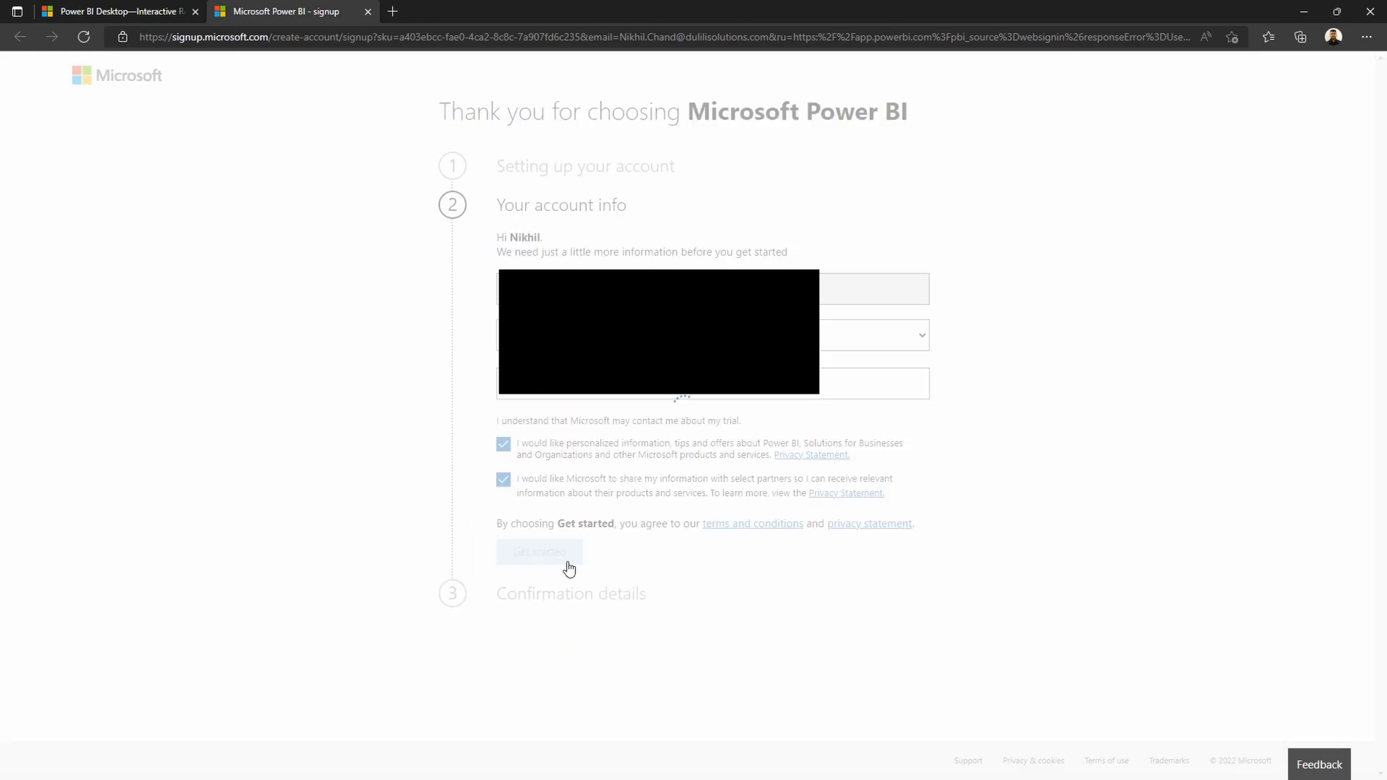
click(539, 553)
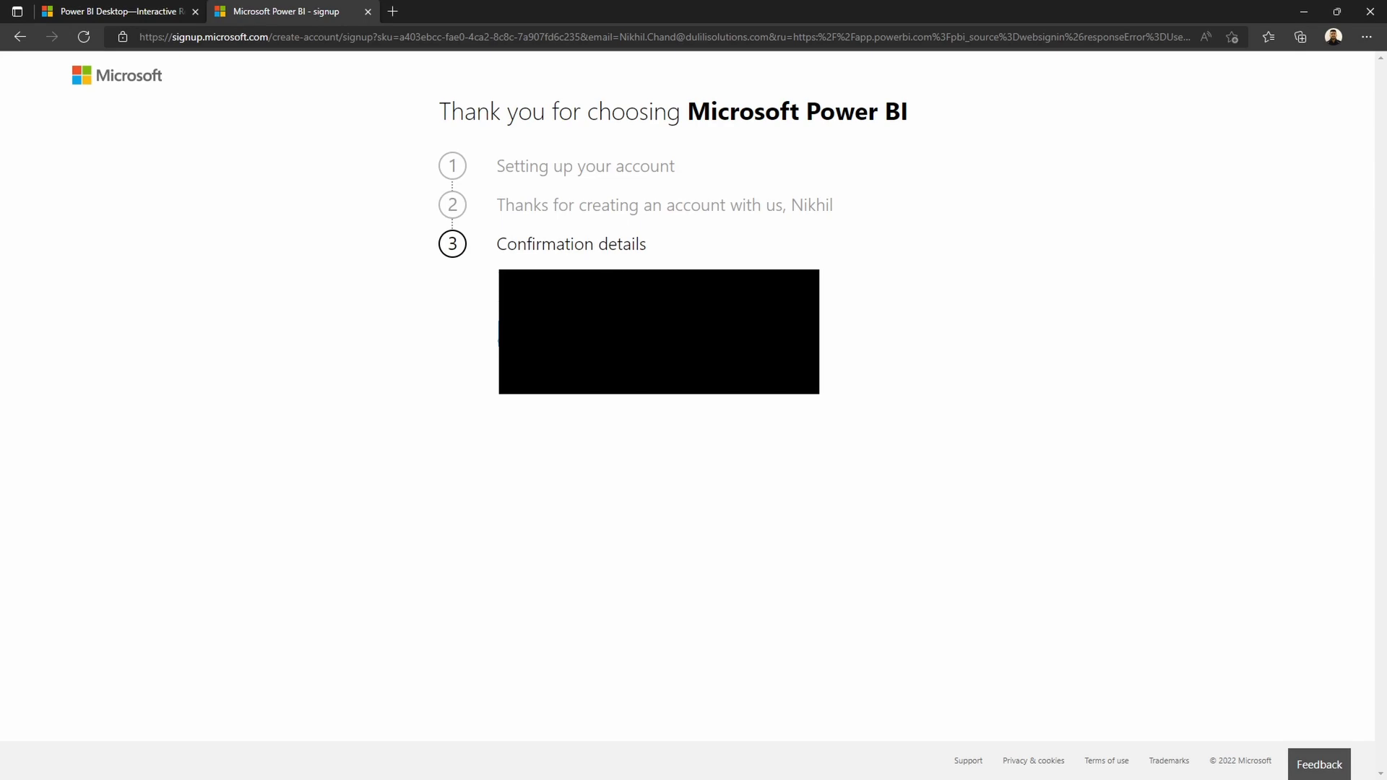